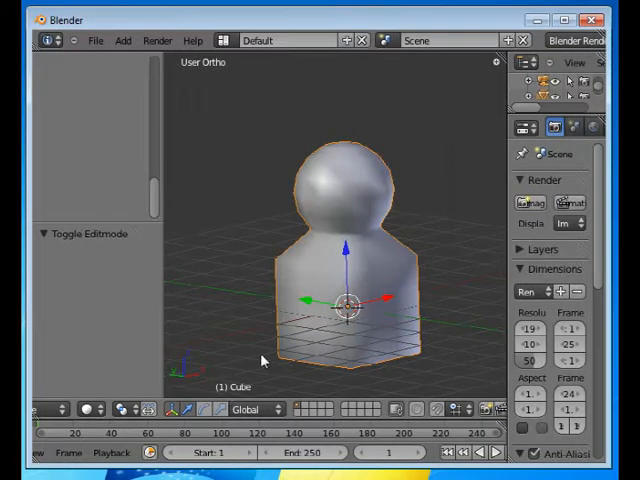
mouse_move(410, 192)
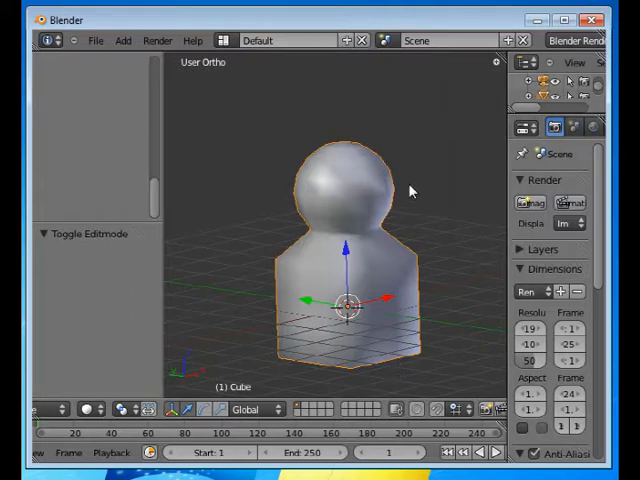
mouse_move(398, 336)
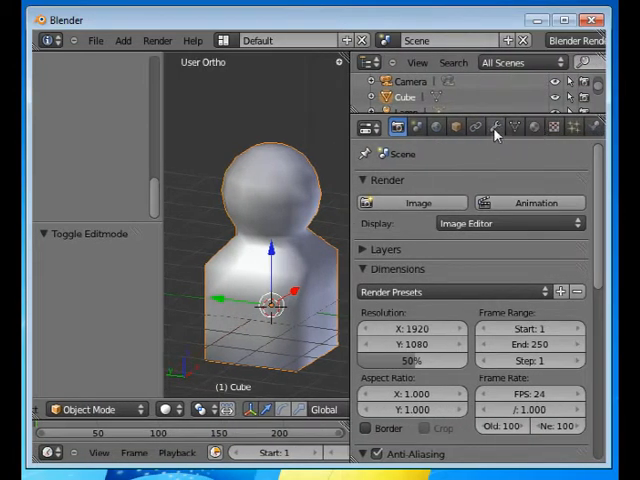
Smooth the pawn with a Subdivision Surface modifier and make a test render with F12
click(494, 126)
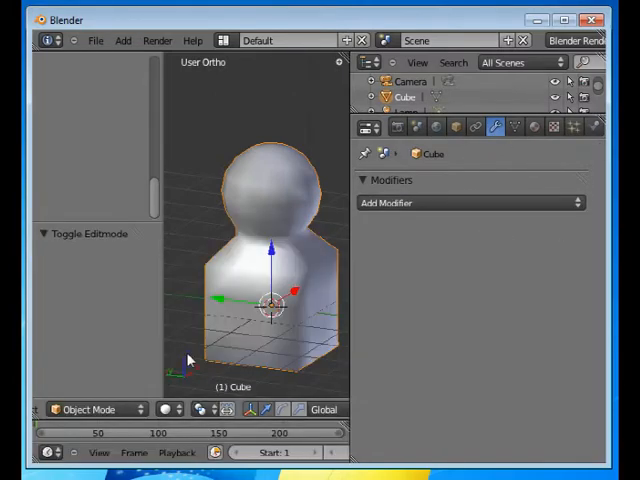
mouse_move(556, 224)
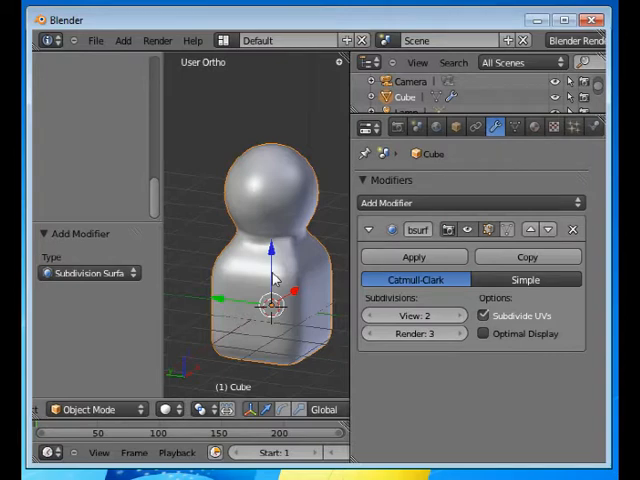
key(F12)
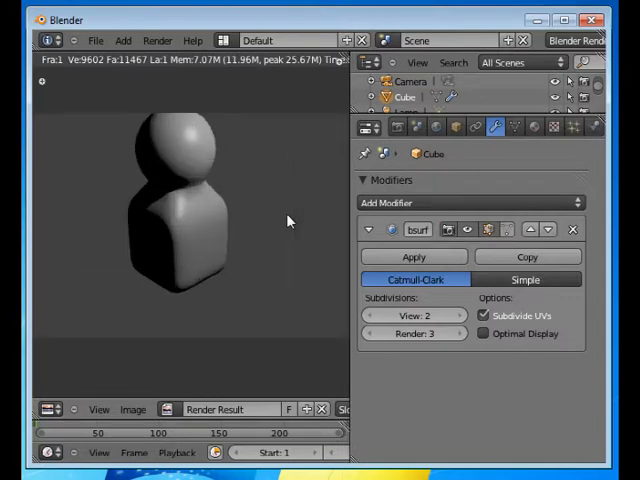
mouse_move(292, 228)
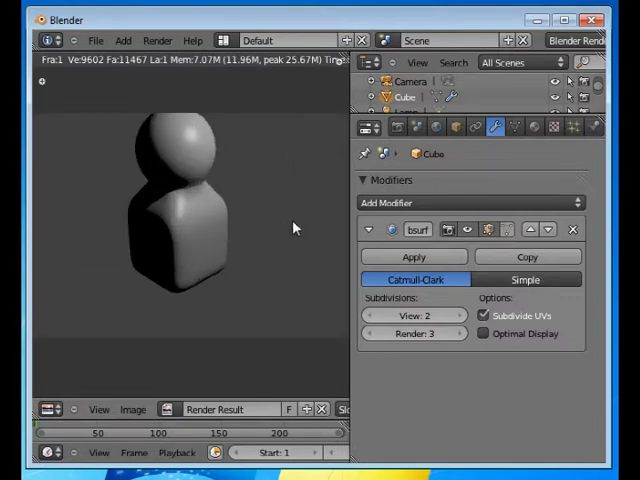
mouse_move(232, 190)
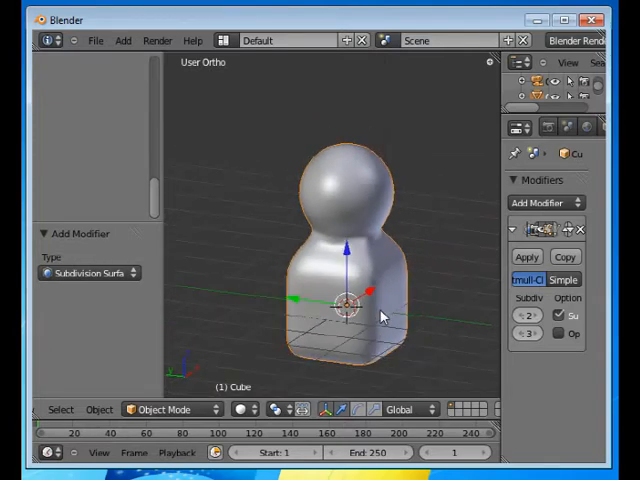
mouse_move(510, 210)
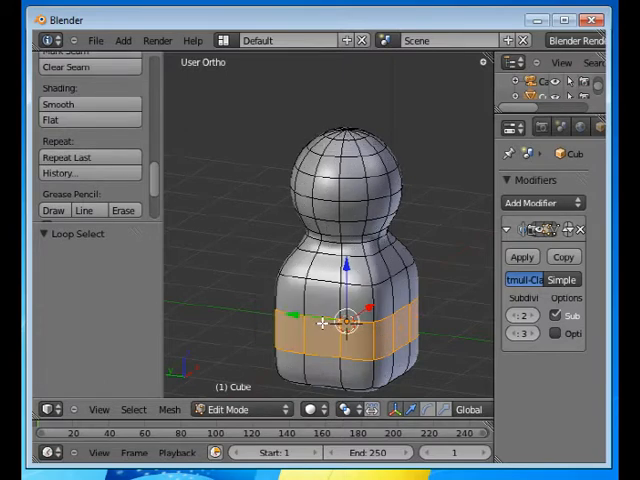
mouse_move(418, 320)
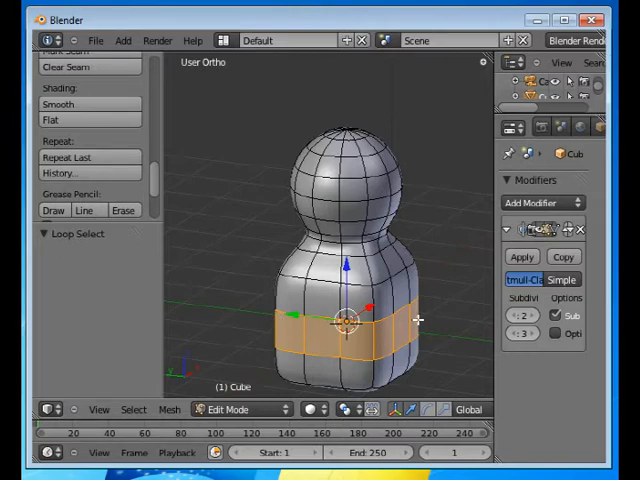
mouse_move(402, 310)
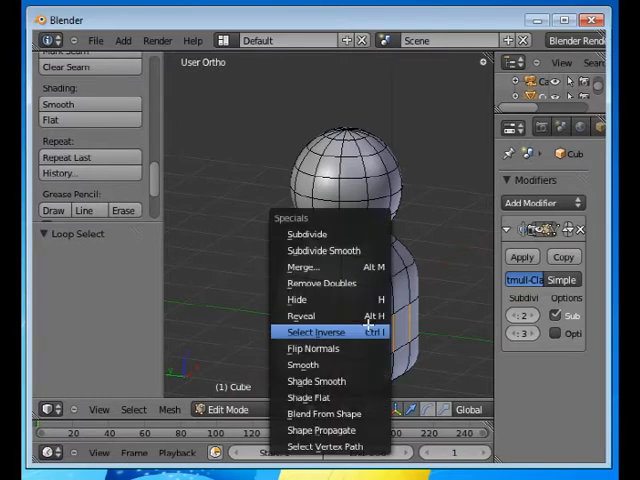
Subdivide the pawn's lower-body face ring with Number of Cuts set to 4
click(306, 232)
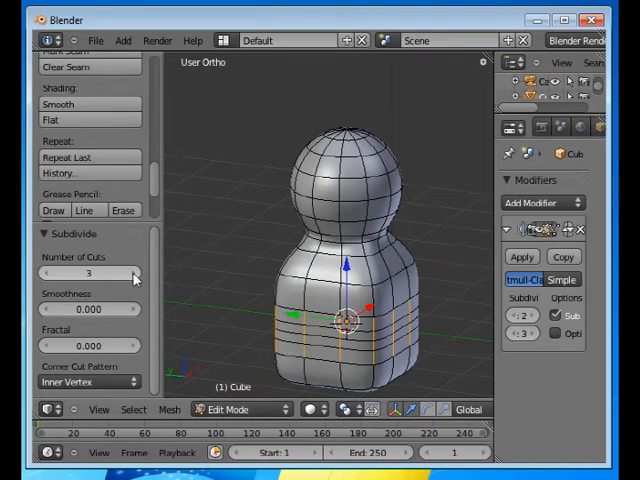
click(130, 272)
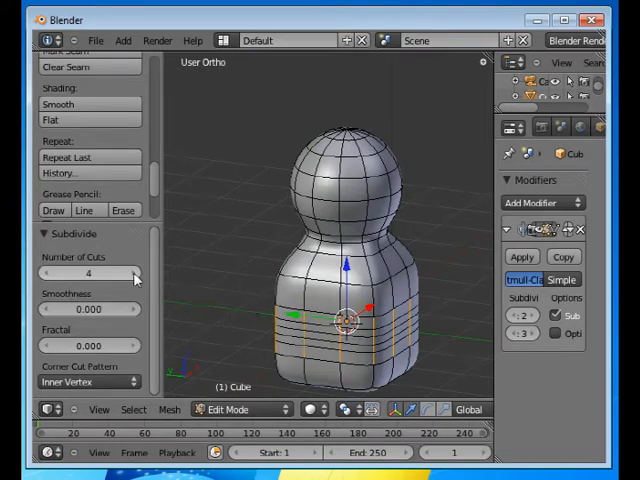
mouse_move(448, 356)
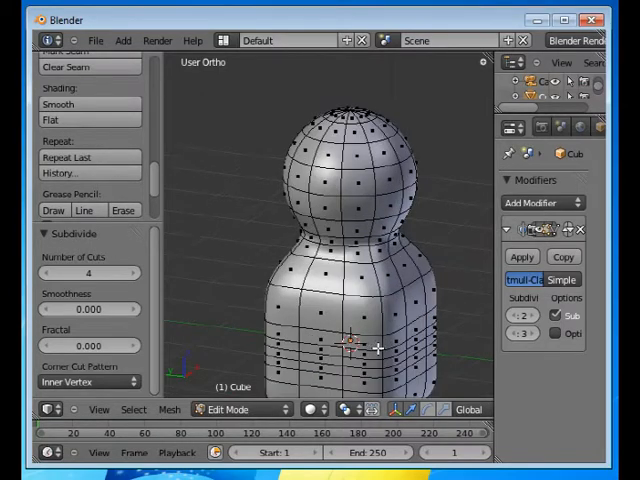
mouse_move(424, 354)
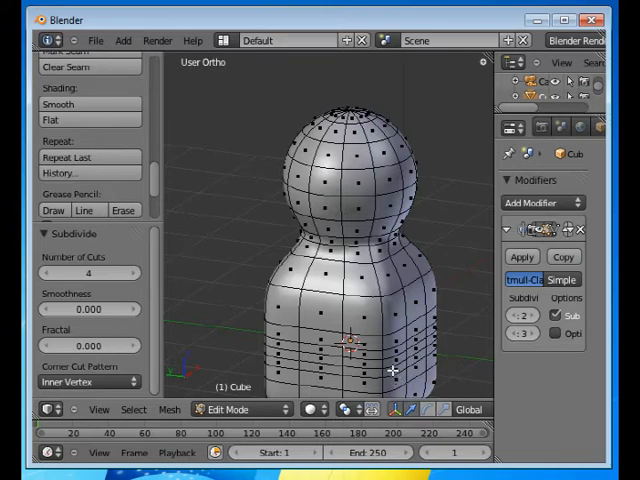
mouse_move(384, 372)
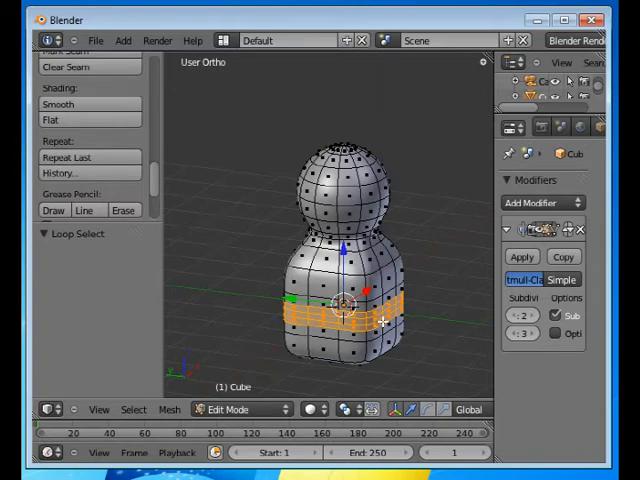
mouse_move(400, 330)
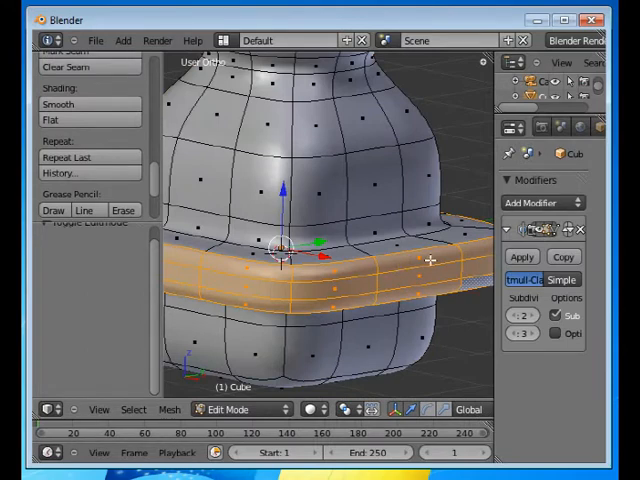
mouse_move(376, 312)
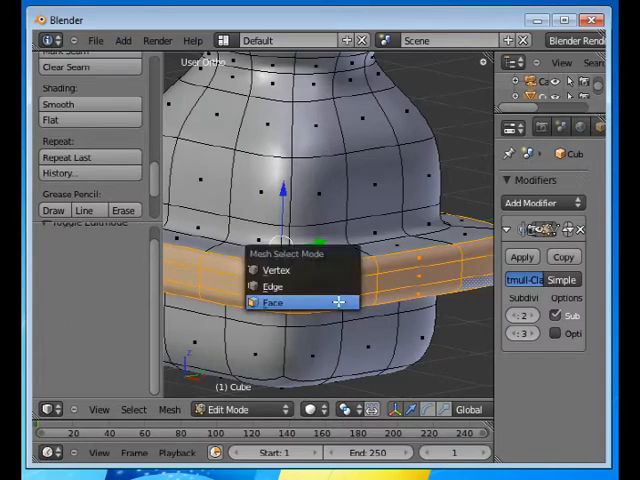
In face select mode, extrude the base ring and scale it along Z into a flat collar
click(276, 302)
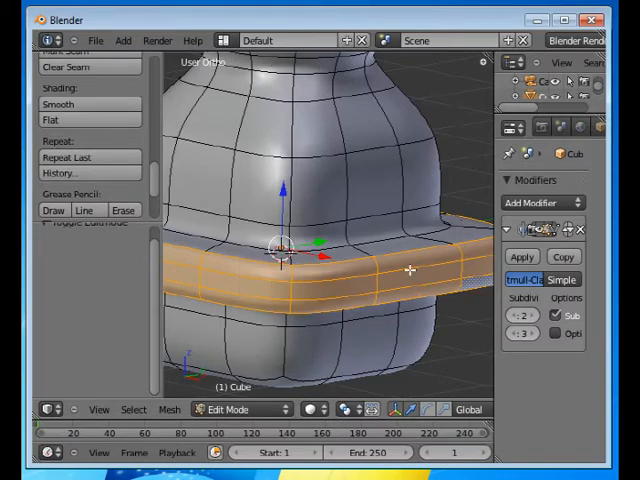
click(408, 288)
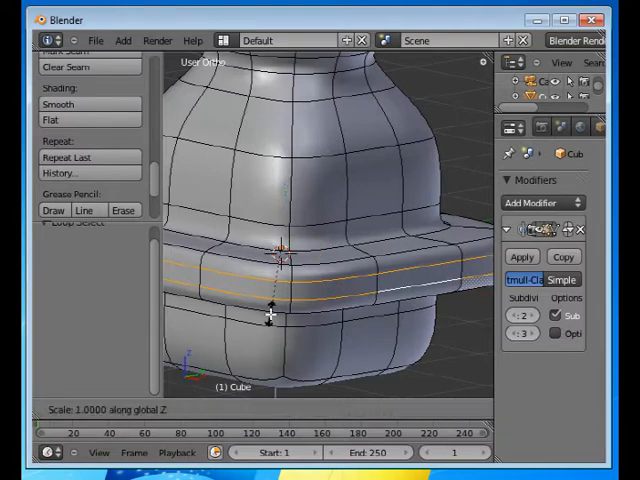
drag(270, 310, 340, 356)
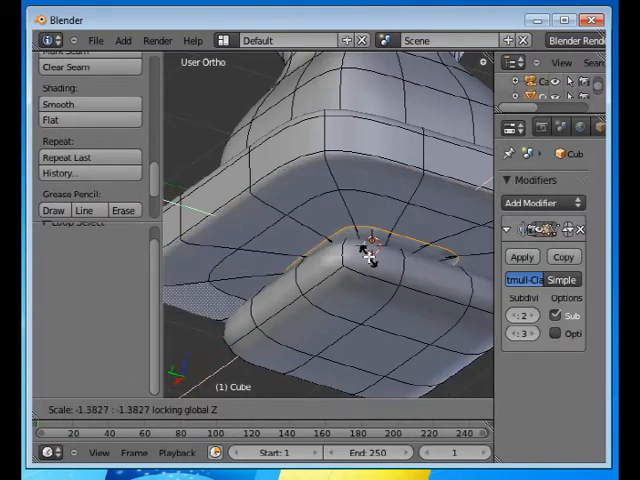
drag(364, 256, 370, 284)
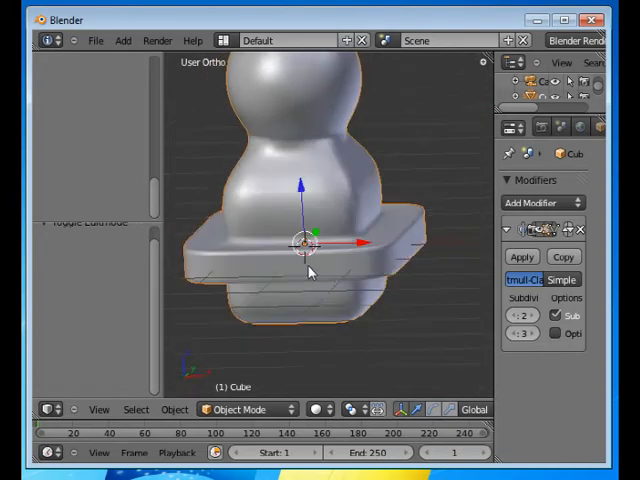
scroll(down, 3)
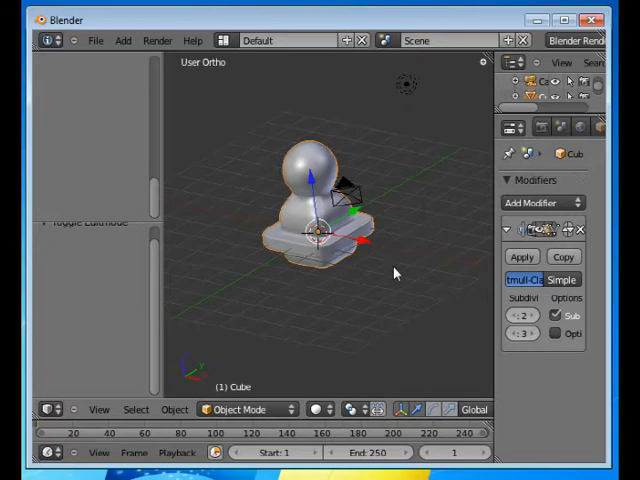
Switch to Top Ortho view of the pawn, lamp and camera
key(7)
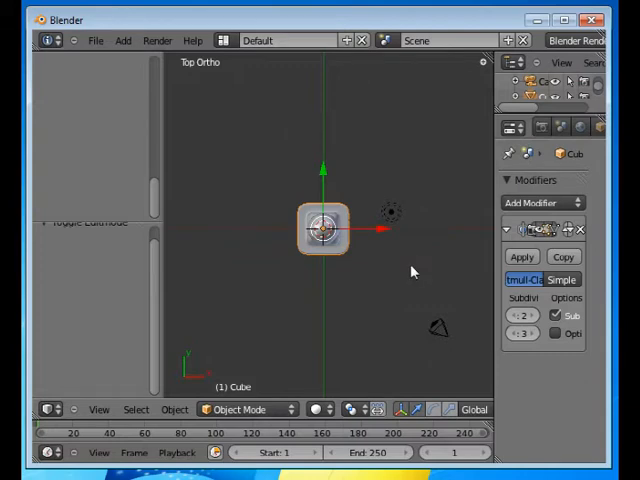
mouse_move(390, 276)
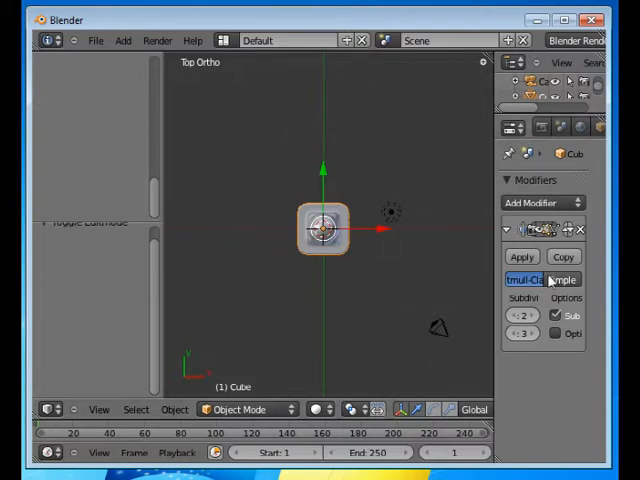
mouse_move(480, 194)
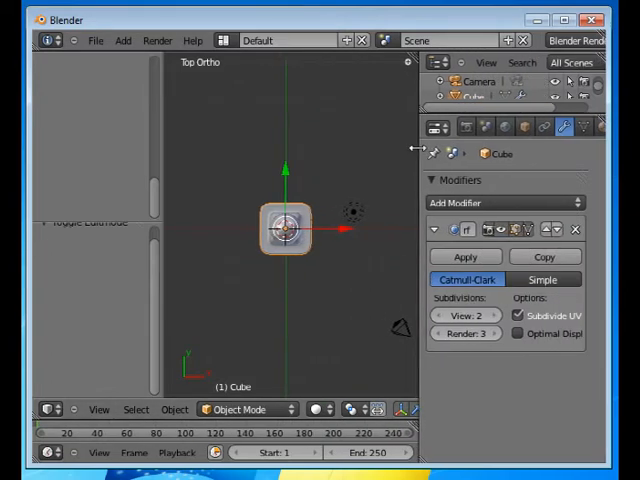
click(500, 204)
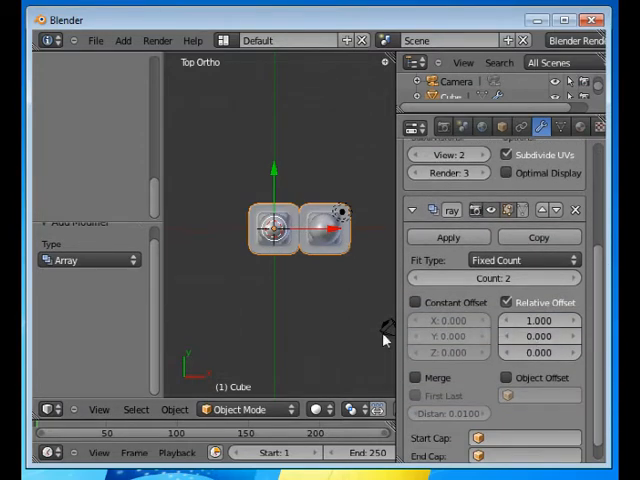
mouse_move(228, 222)
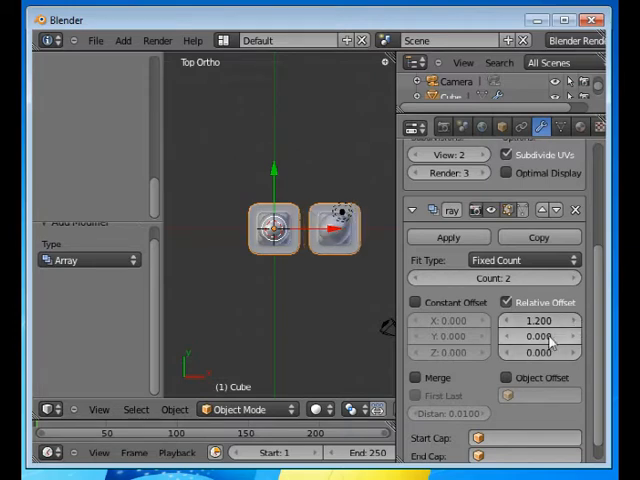
Raise the Array modifier Count so the row holds about eight pawn copies
click(538, 320)
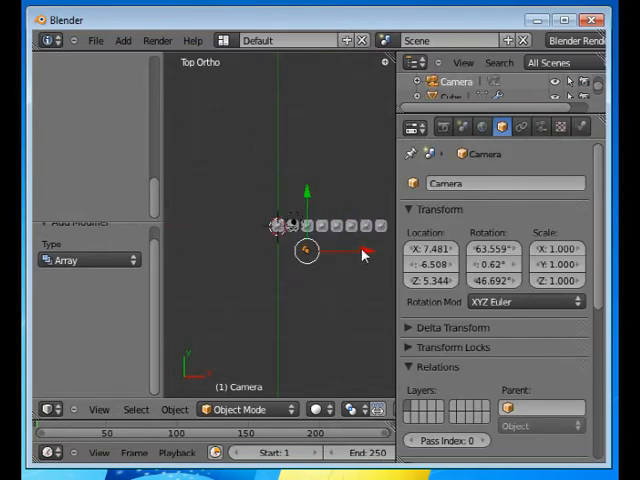
Move the camera back to frame the whole pawn row, then select the lamp in front view
drag(304, 250, 330, 240)
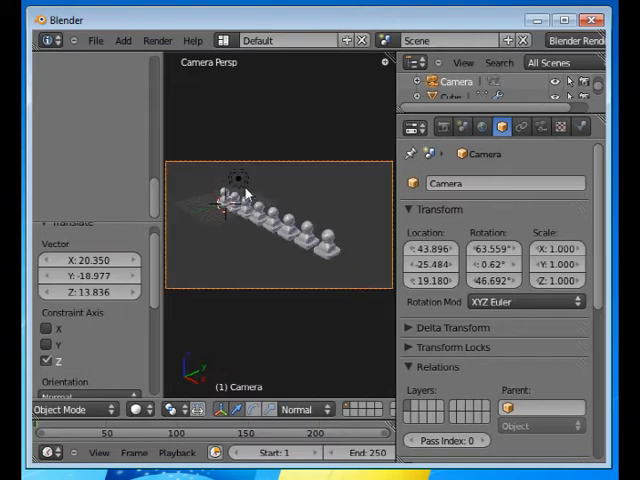
key(KP_1)
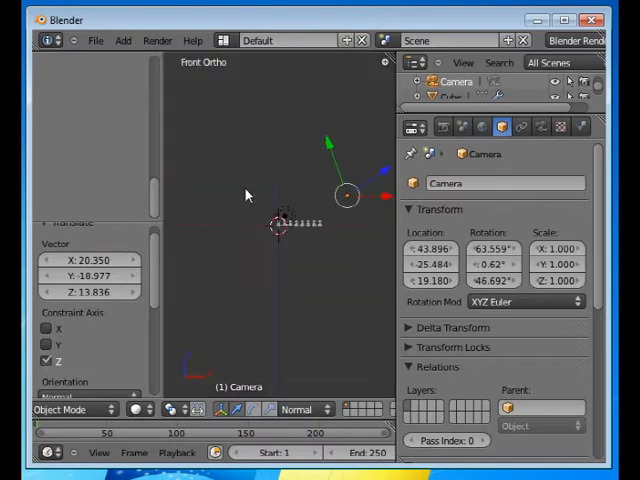
click(308, 180)
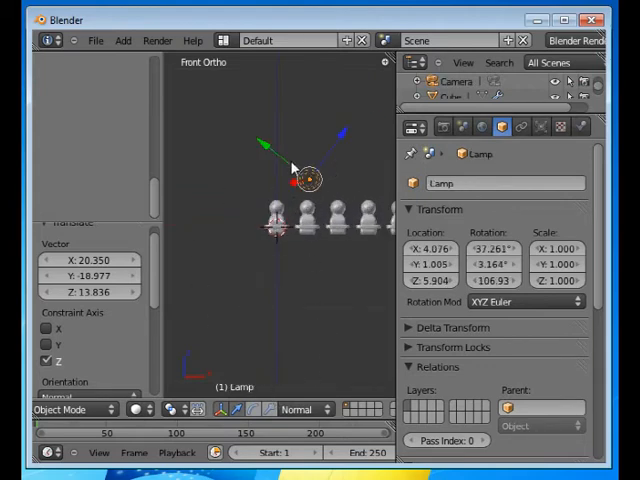
mouse_move(332, 190)
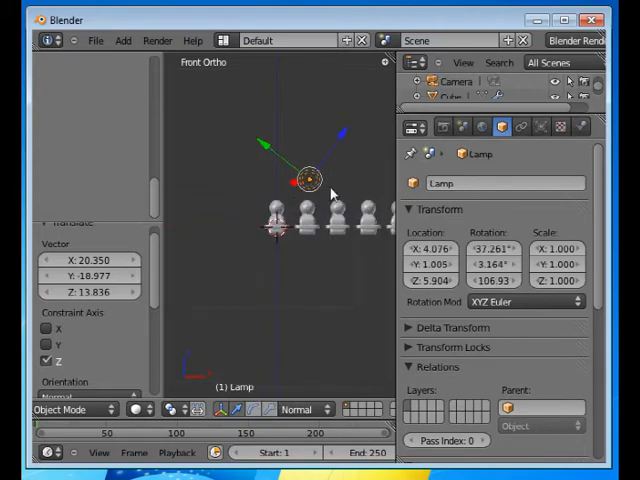
mouse_move(244, 384)
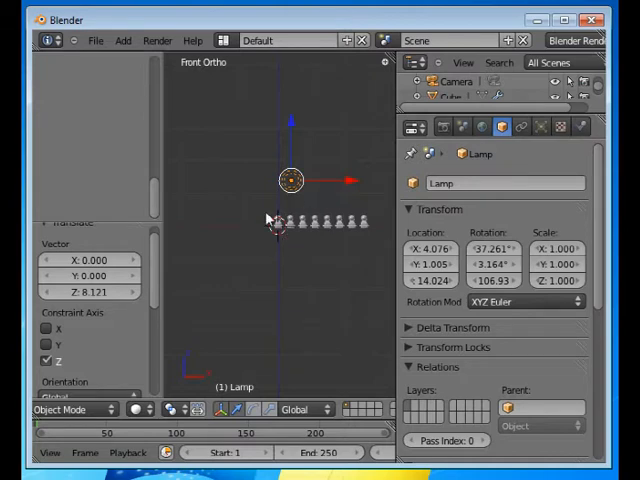
mouse_move(284, 236)
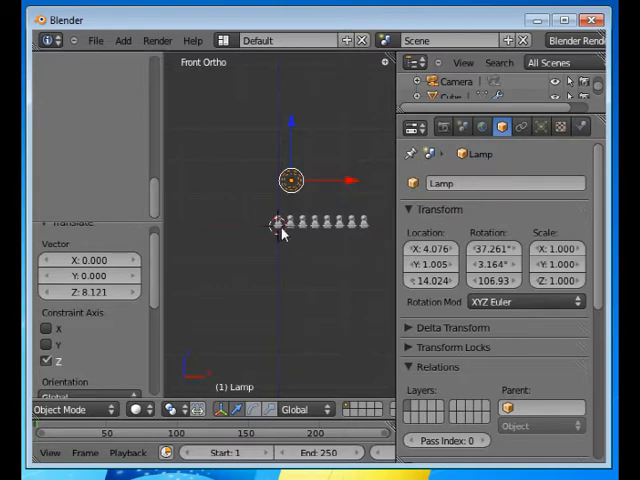
Bring up the Add menu to begin adding another lamp above the pawns
click(122, 40)
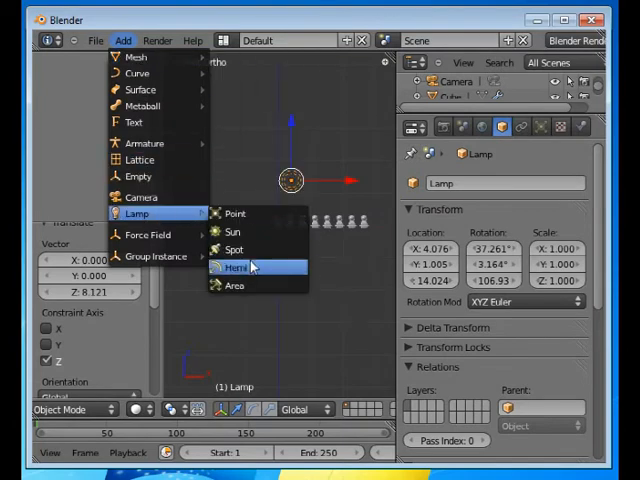
Add a Hemi lamp above the pawn row and set its Energy to 0.5
click(236, 268)
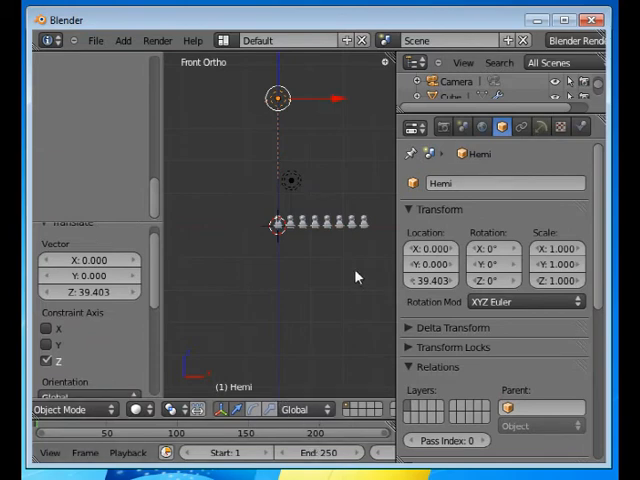
mouse_move(348, 152)
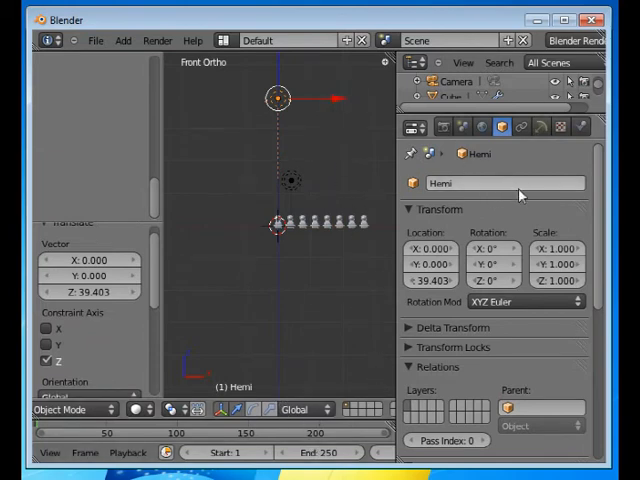
click(540, 126)
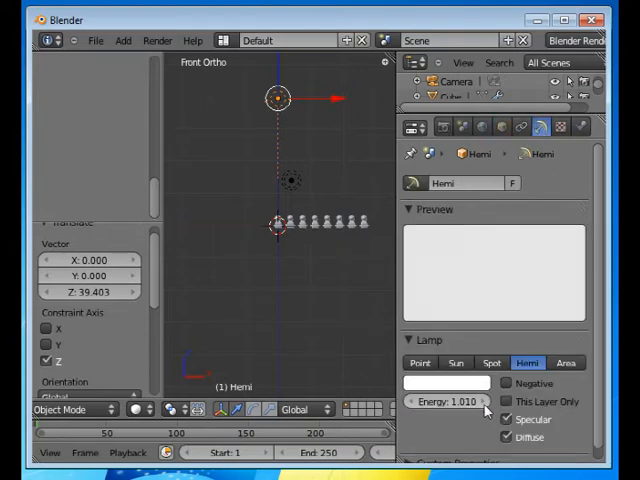
click(448, 400)
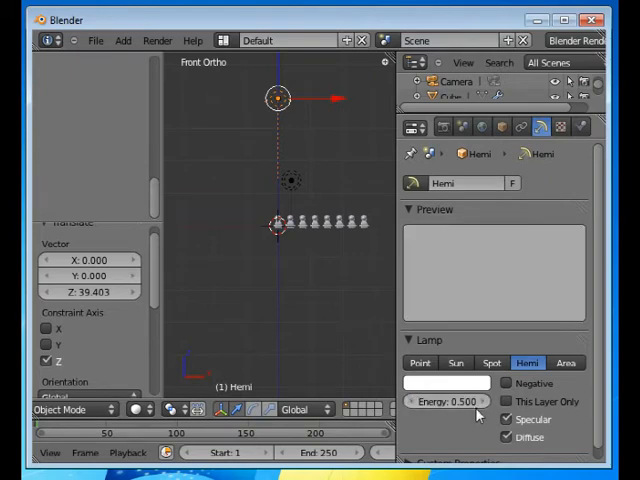
click(420, 362)
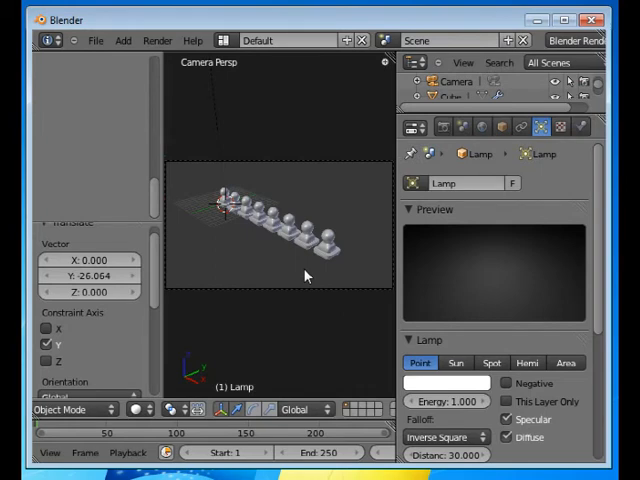
Render the lit row of eight pawns through the camera with F12
key(F12)
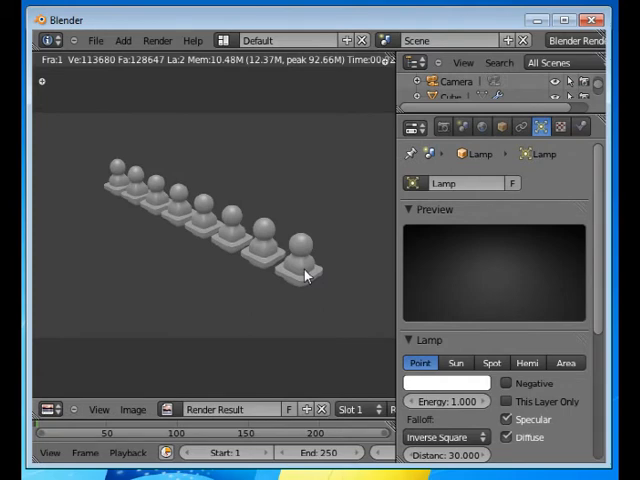
mouse_move(296, 284)
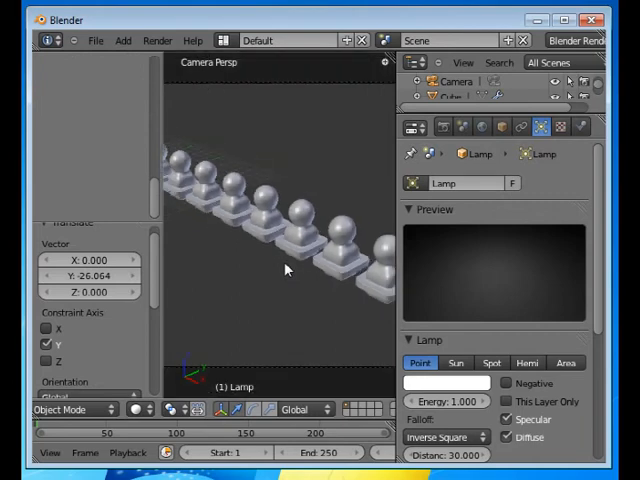
mouse_move(312, 300)
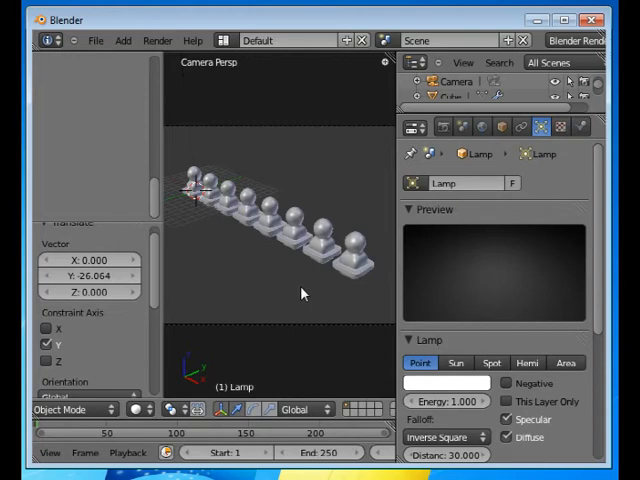
mouse_move(380, 276)
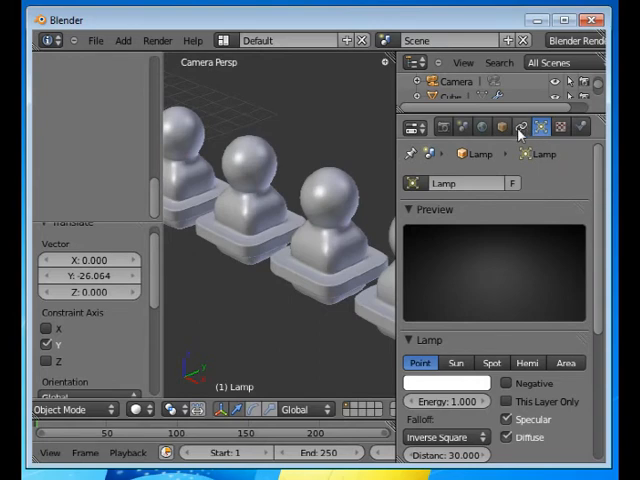
mouse_move(604, 184)
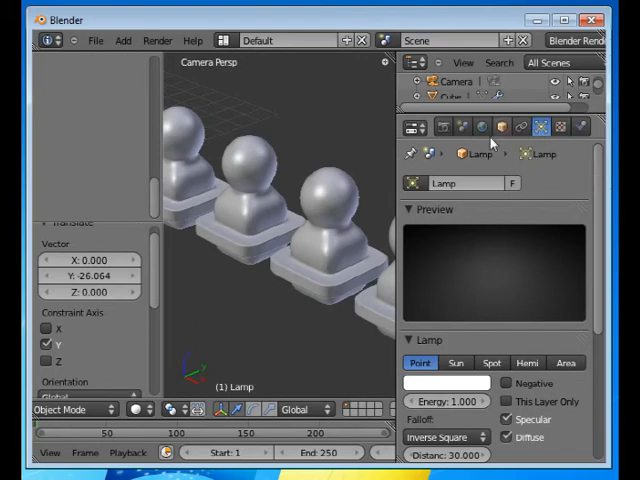
click(556, 128)
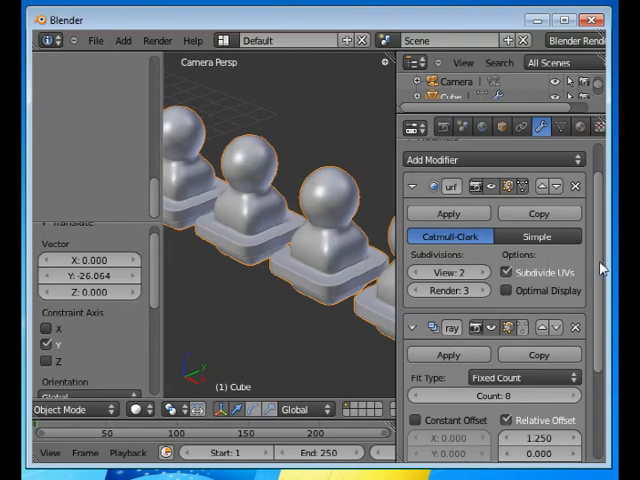
mouse_move(362, 222)
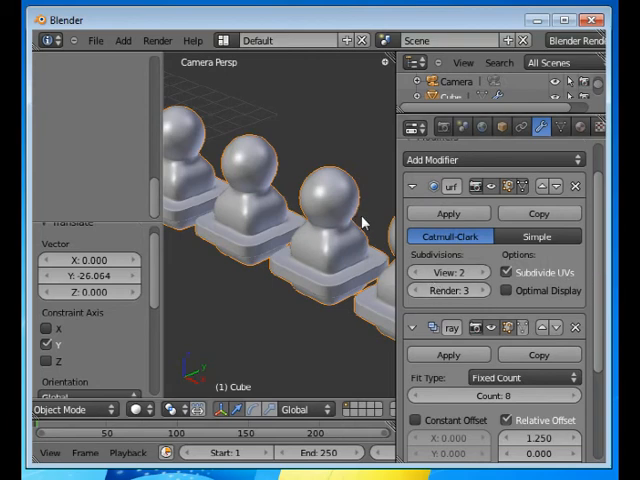
mouse_move(302, 224)
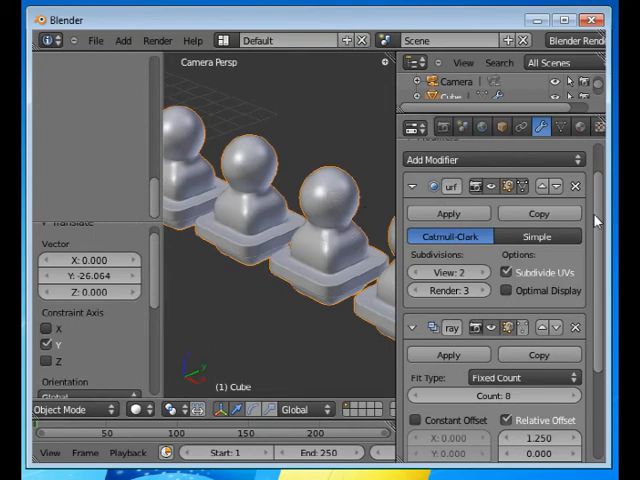
Scroll down the pawn's modifier stack to show the Array's count of 8 at 1.25 offset
scroll(down, 3)
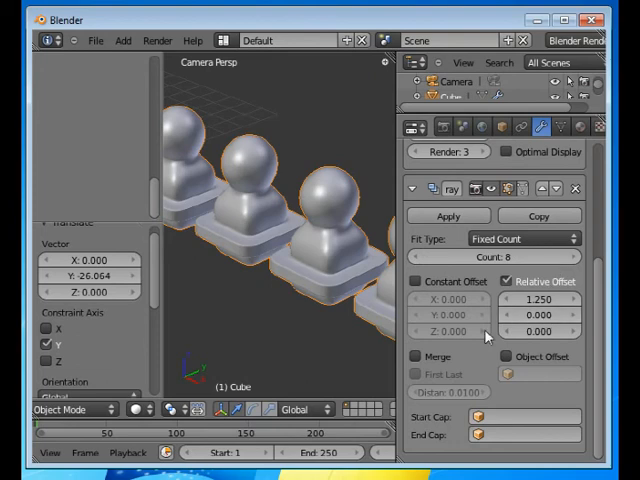
mouse_move(576, 378)
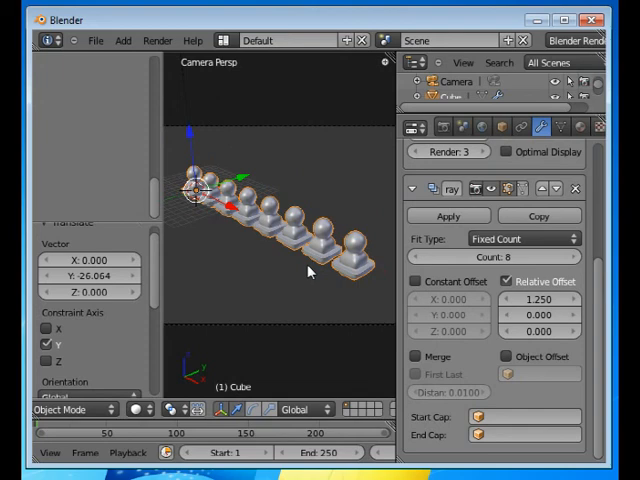
mouse_move(316, 270)
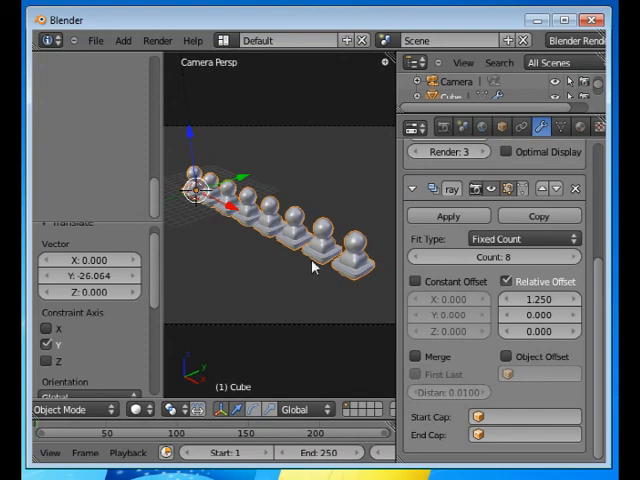